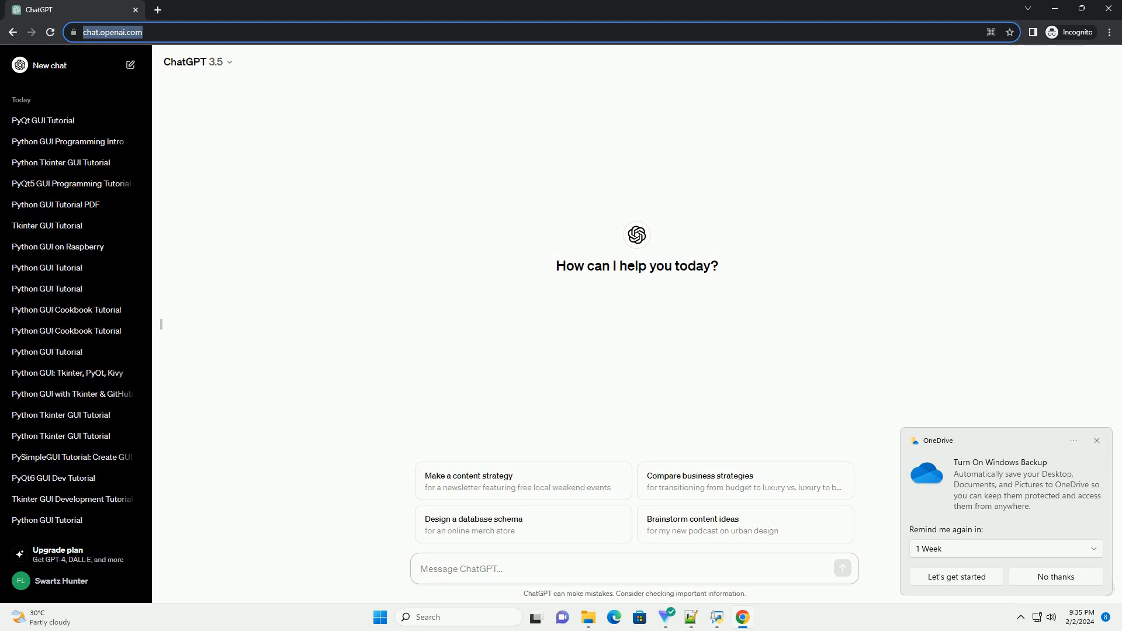
Step: Send ChatGPT a request for a Tkinter GUI programming tutorial with code examples
click(501, 568)
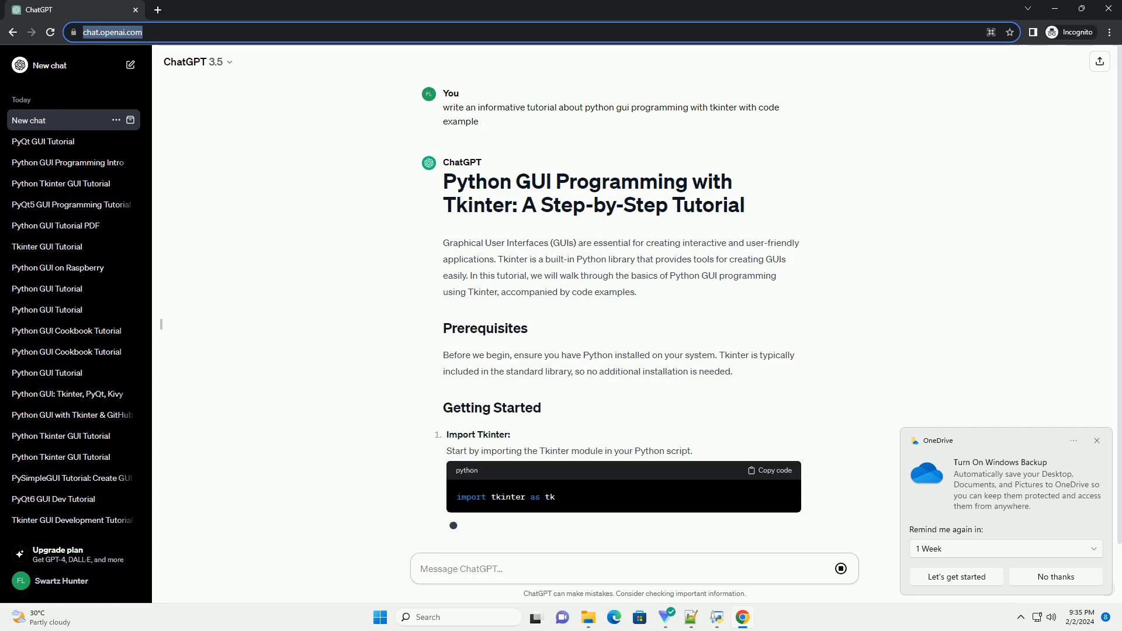
Step: Scroll through the Import, Main Window, Widgets, Events and Run sections as they stream
scroll(down, 3)
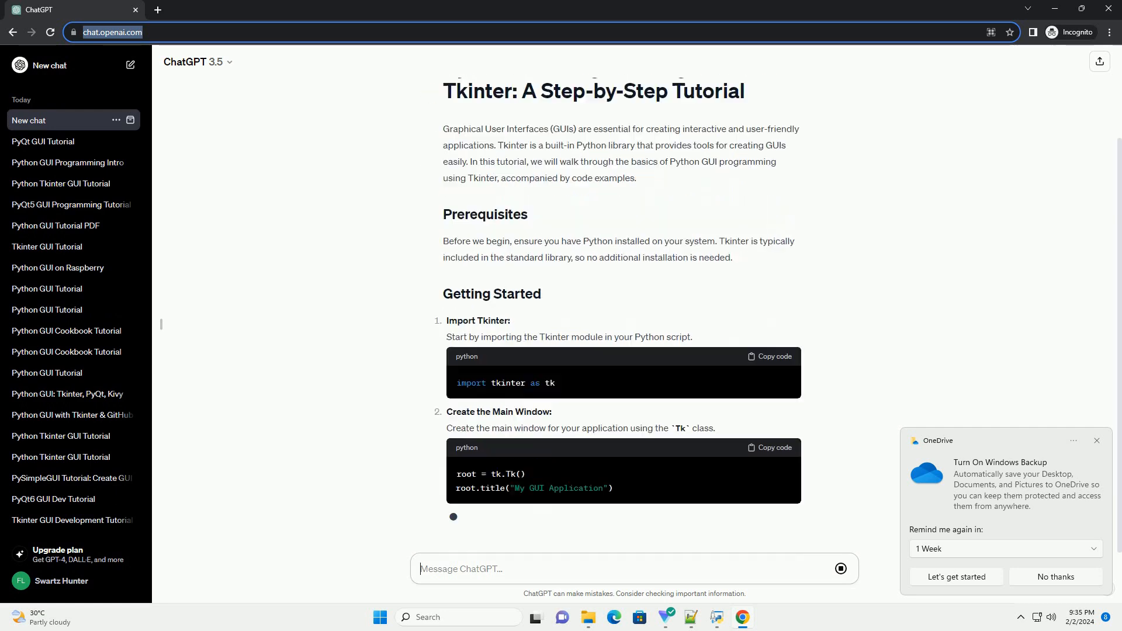
scroll(down, 3)
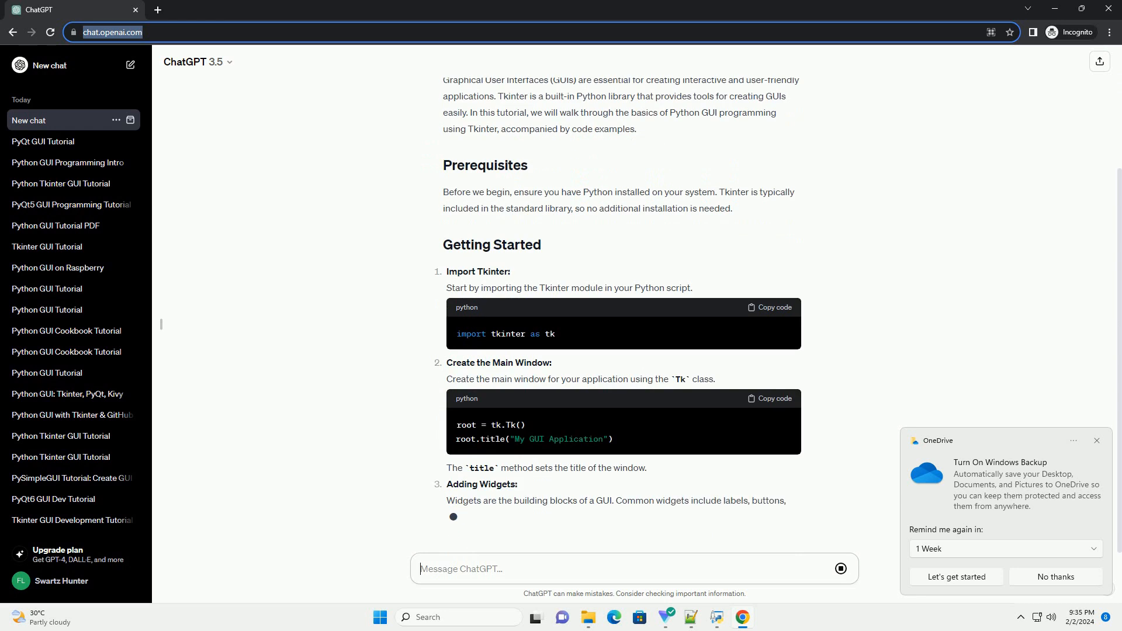
scroll(down, 3)
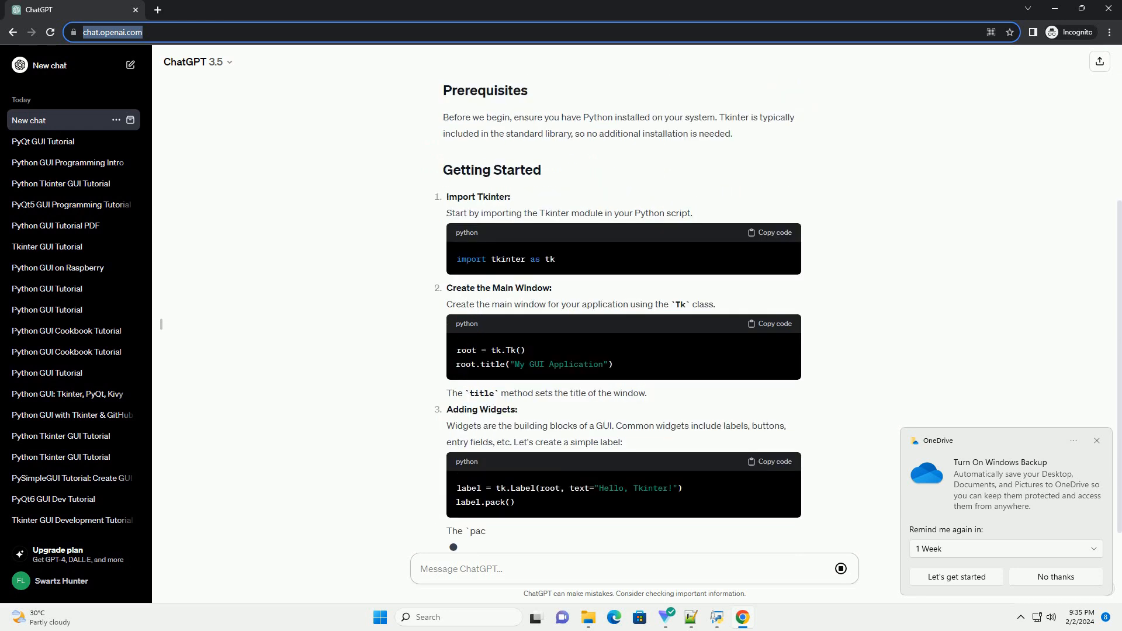
scroll(down, 3)
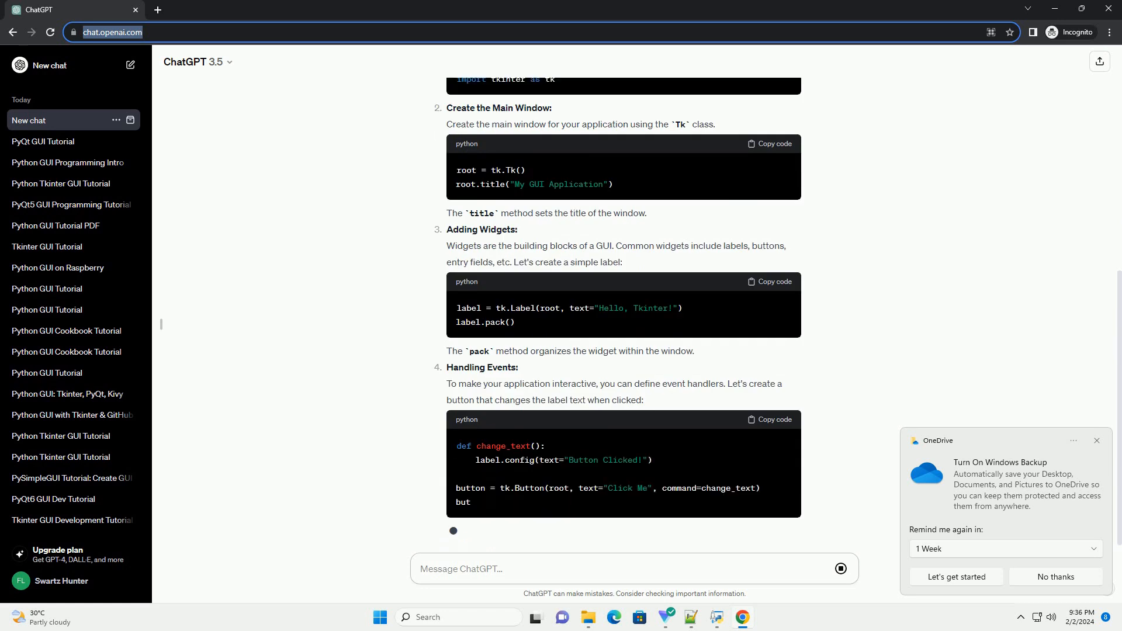
scroll(down, 3)
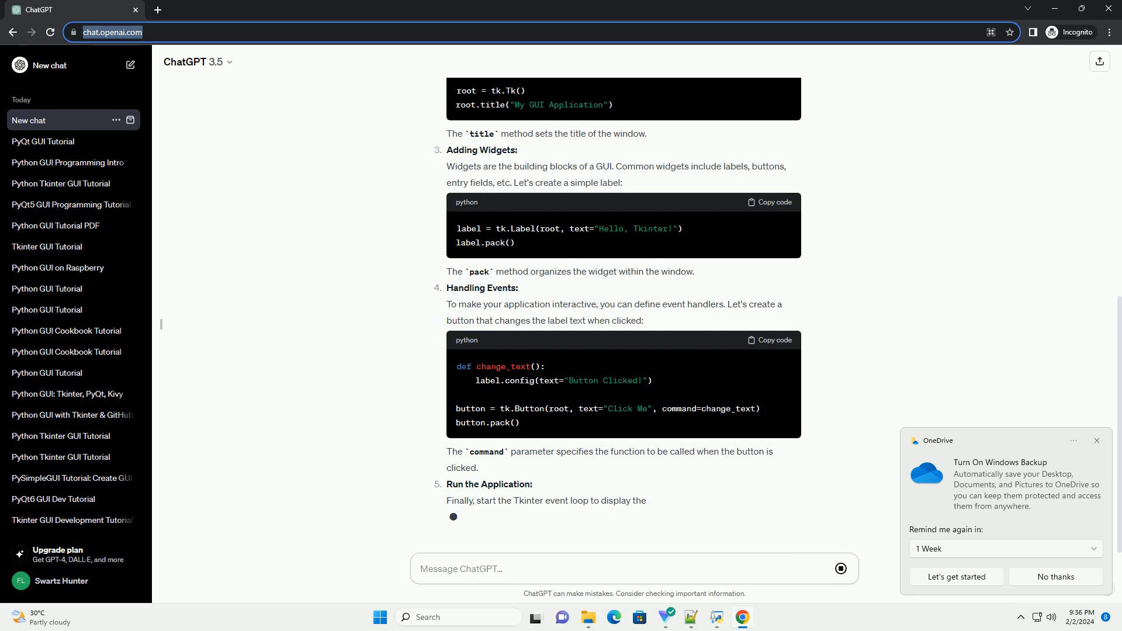
scroll(down, 3)
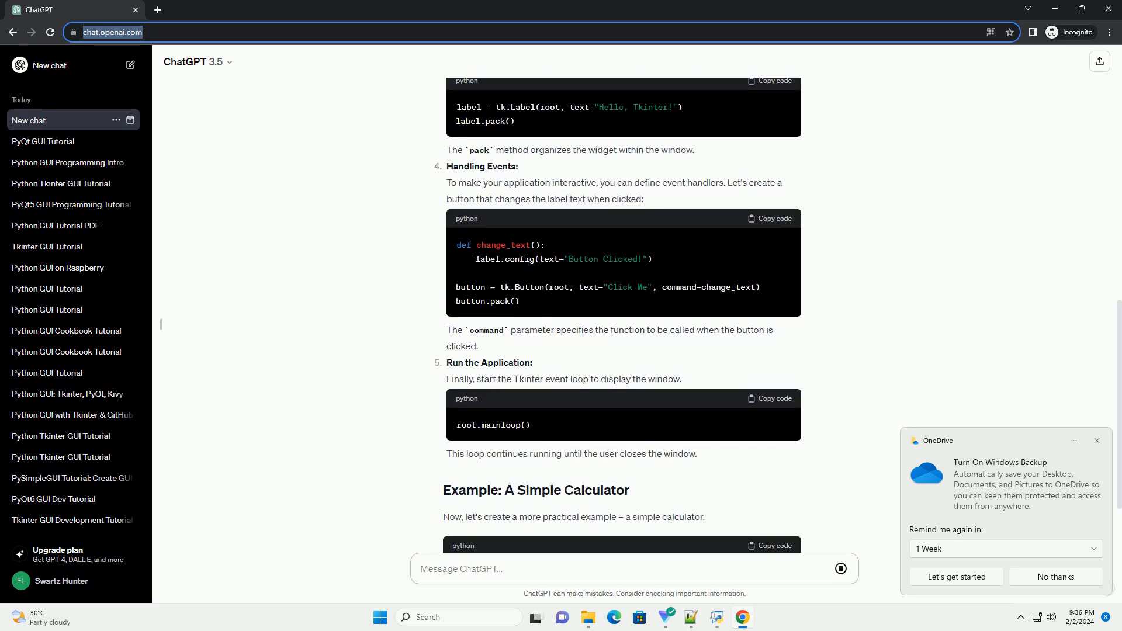
Step: Scroll through the simple calculator code block down to the Conclusion section
scroll(down, 3)
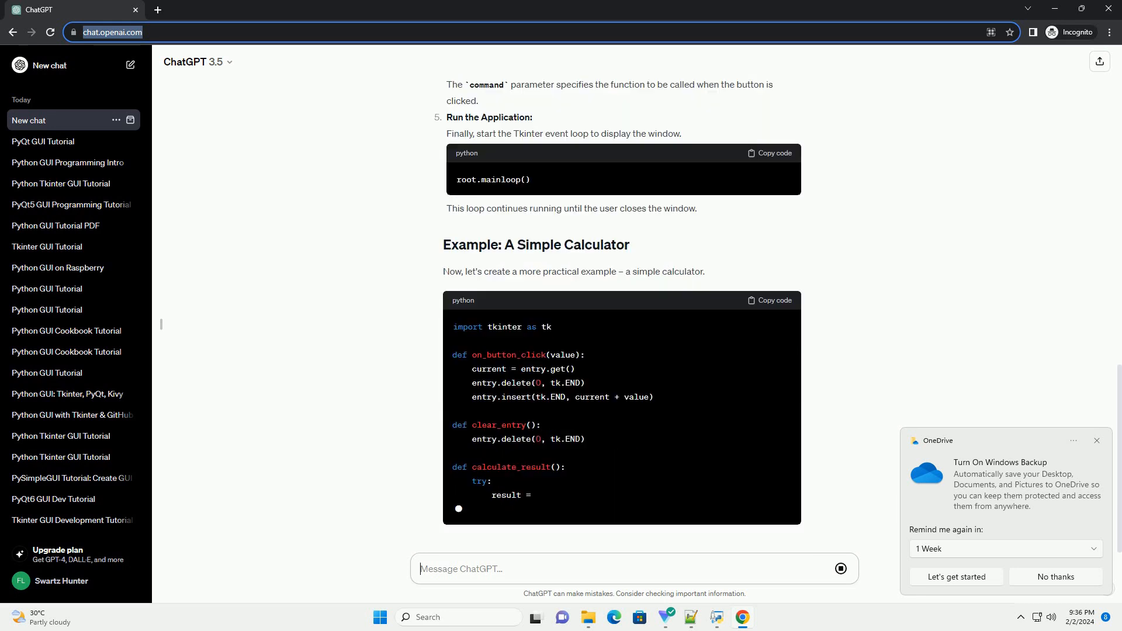
scroll(down, 3)
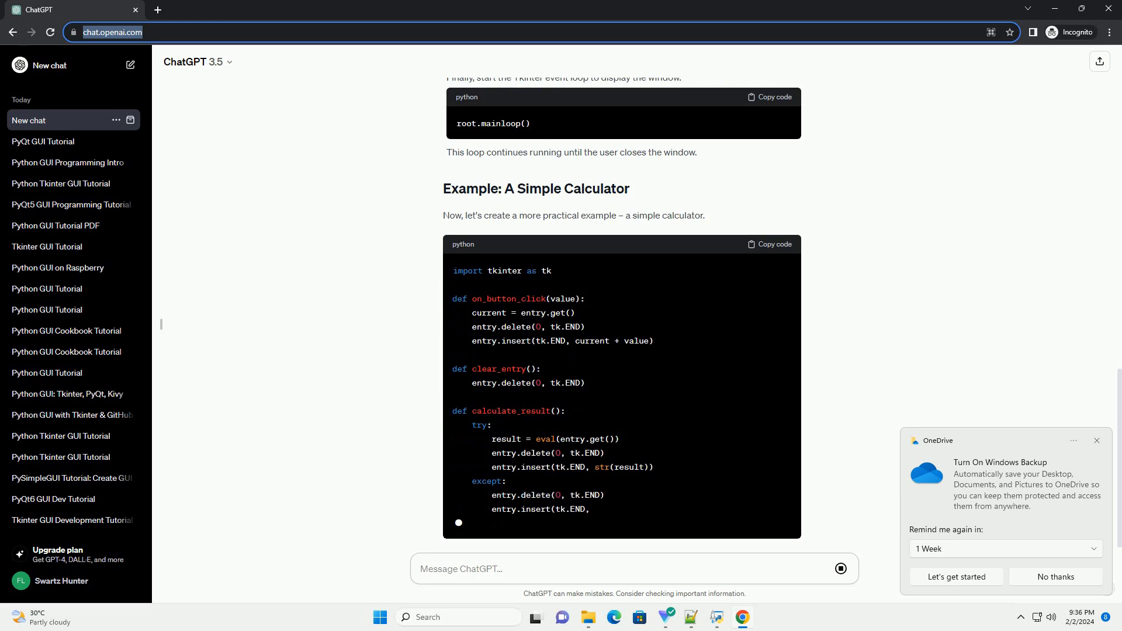
scroll(down, 3)
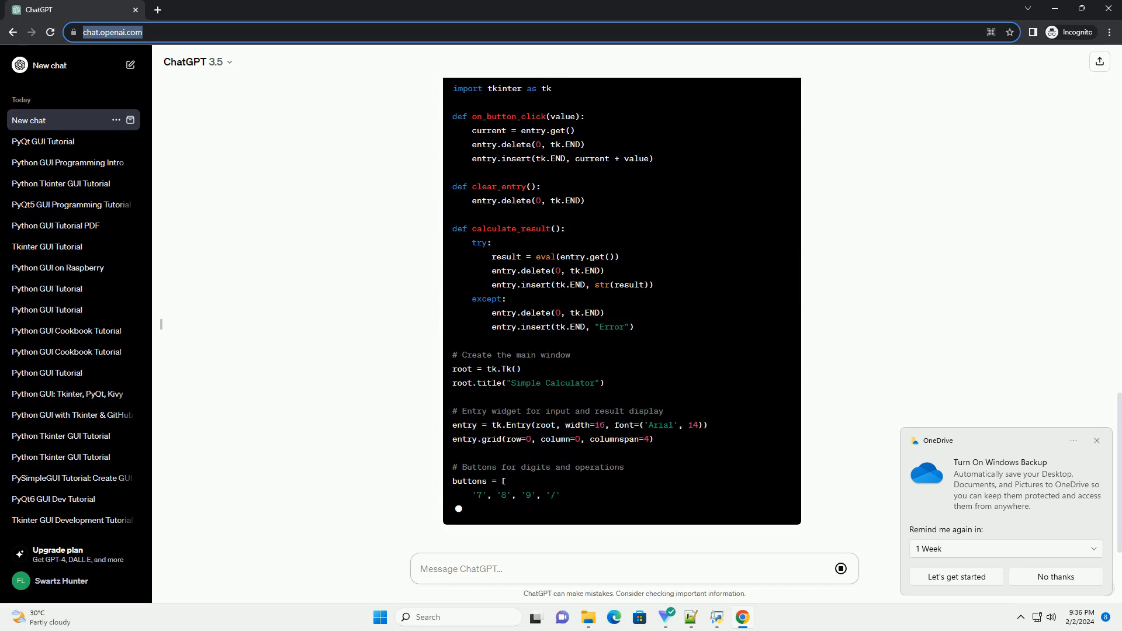
scroll(down, 3)
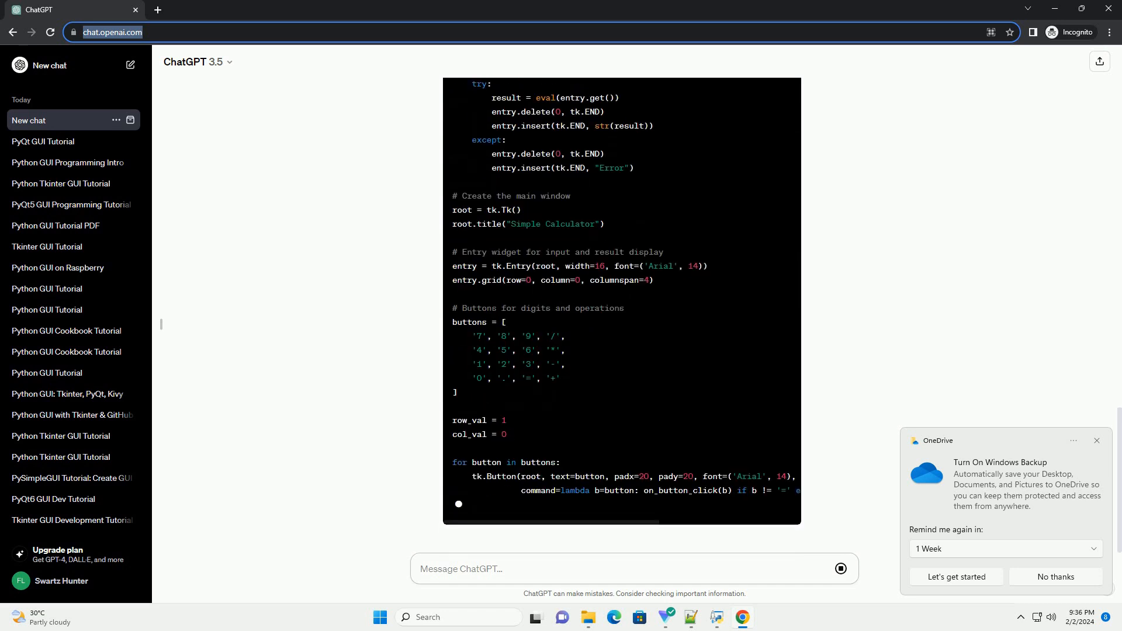
scroll(down, 3)
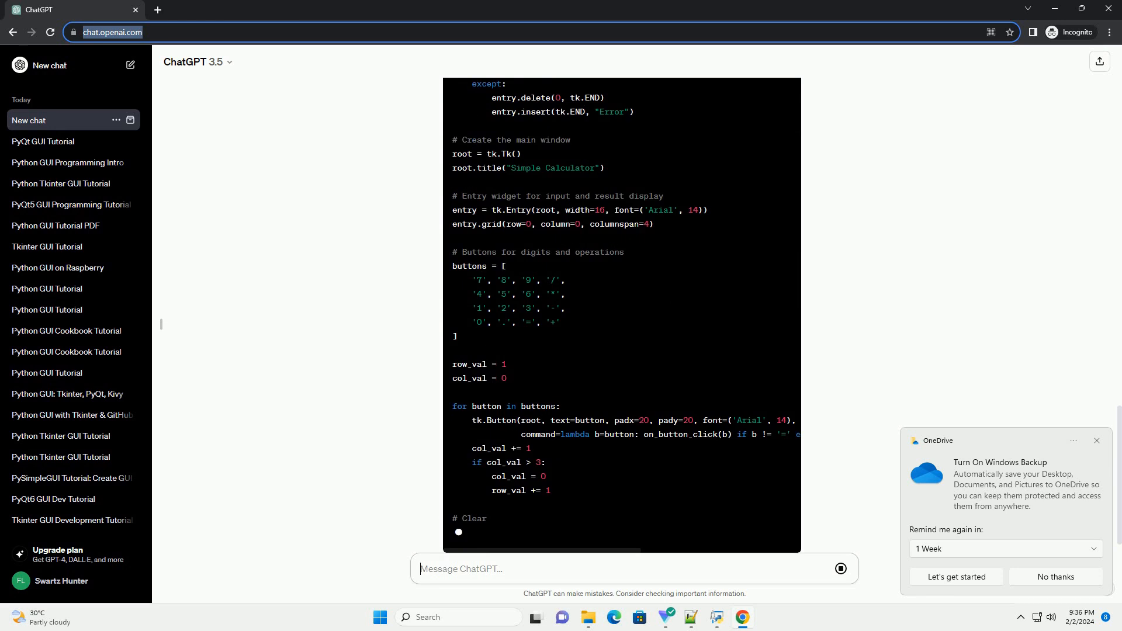
scroll(down, 3)
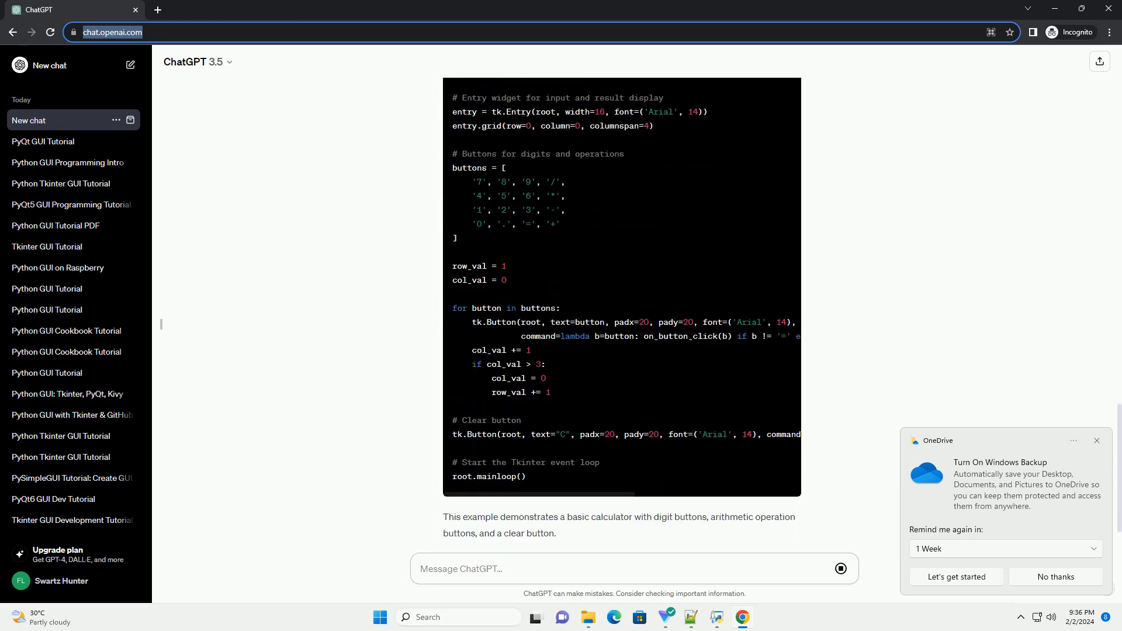
scroll(down, 3)
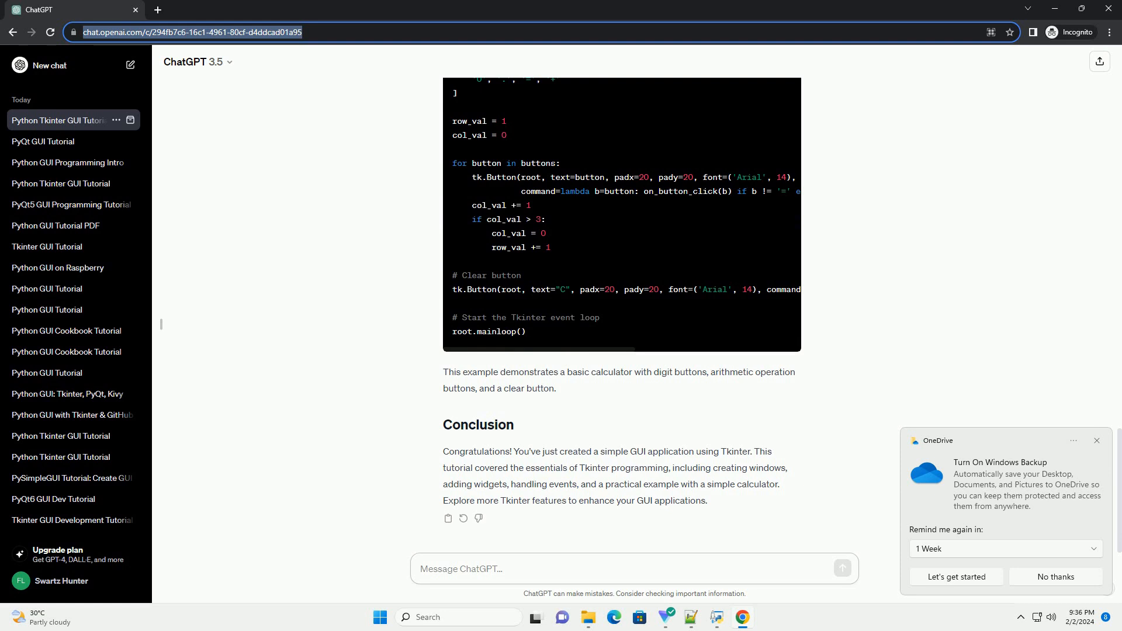
click(632, 569)
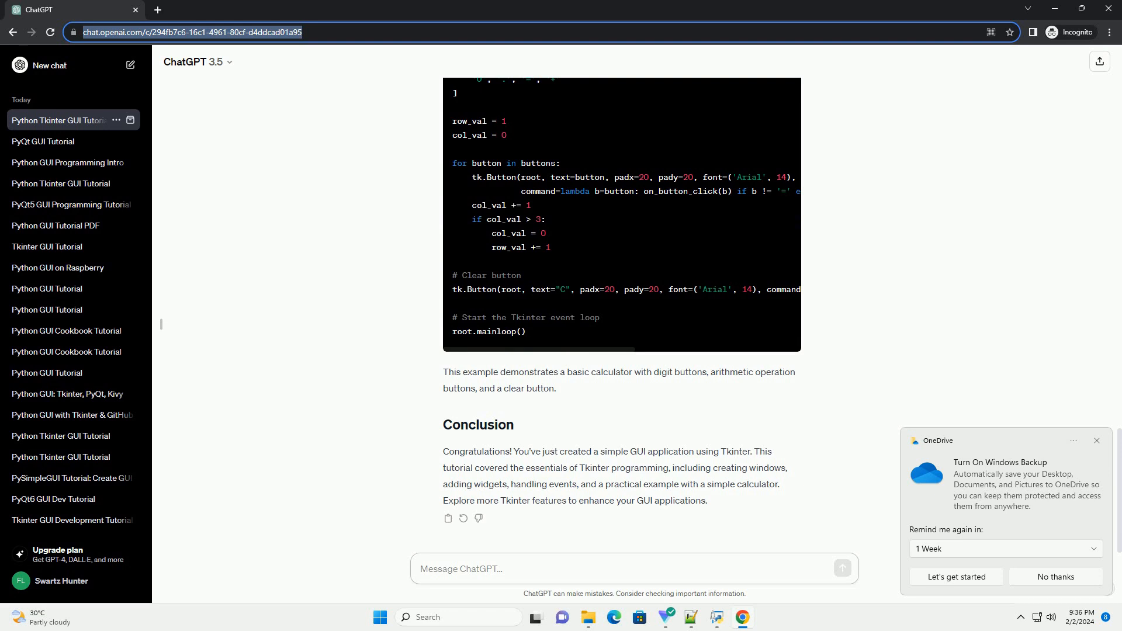
click(458, 569)
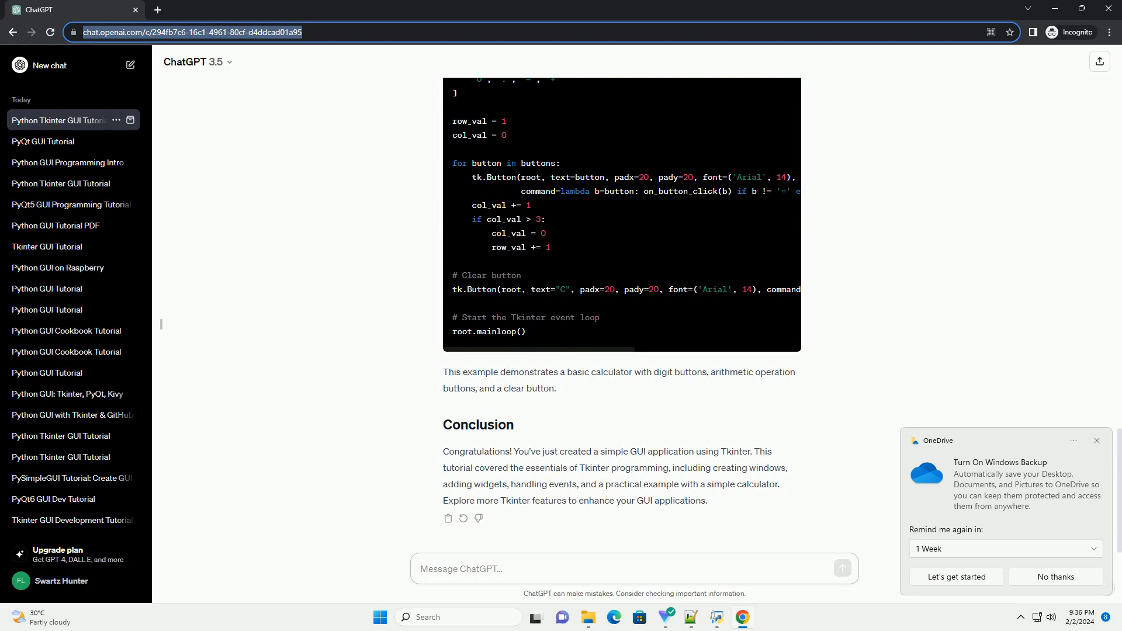
click(634, 569)
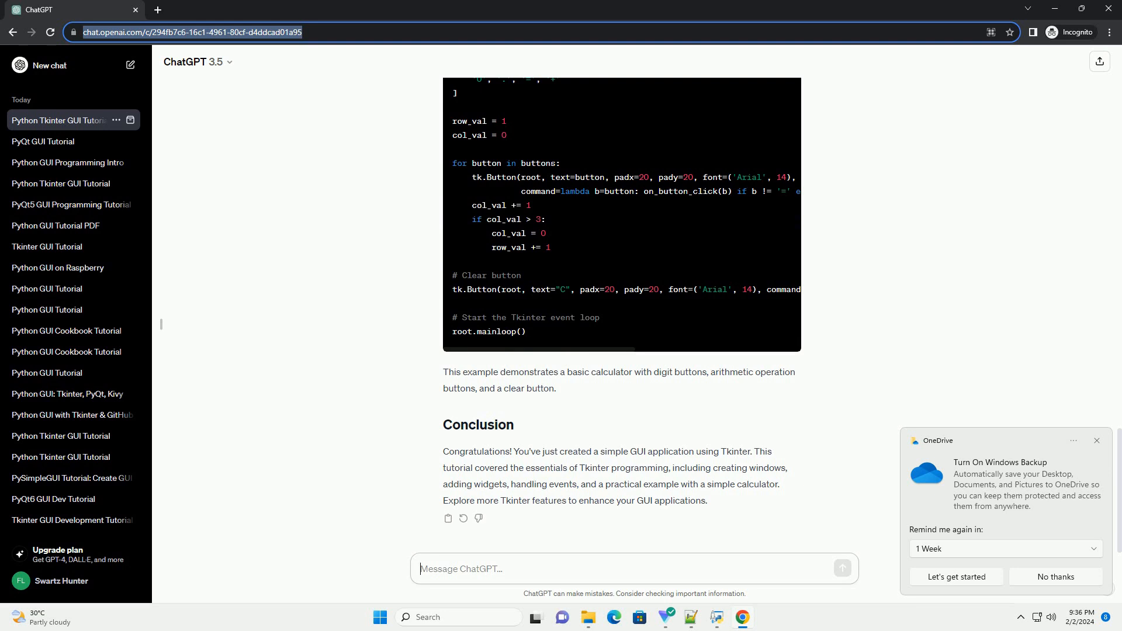